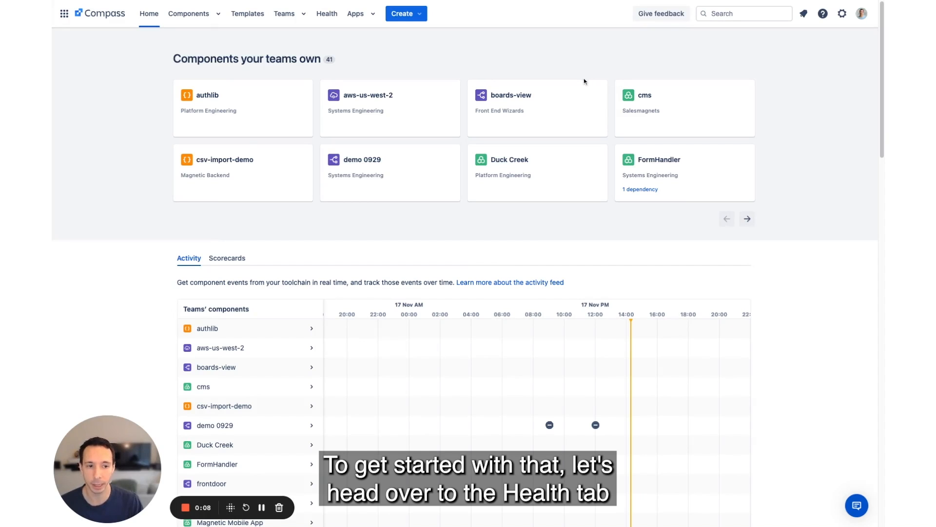
Start a new scorecard from the Health section.
{"action": "left_click", "coordinate": [326, 13]}
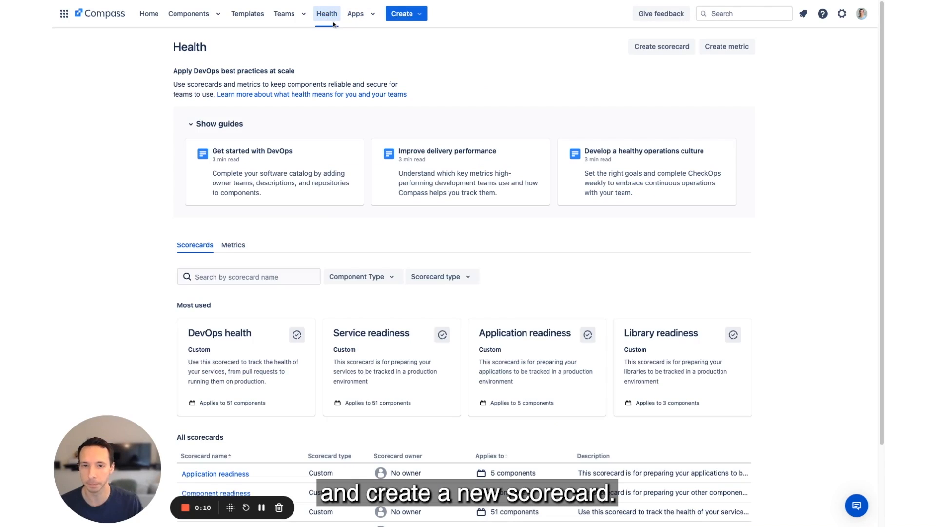
{"action": "left_click", "coordinate": [662, 47]}
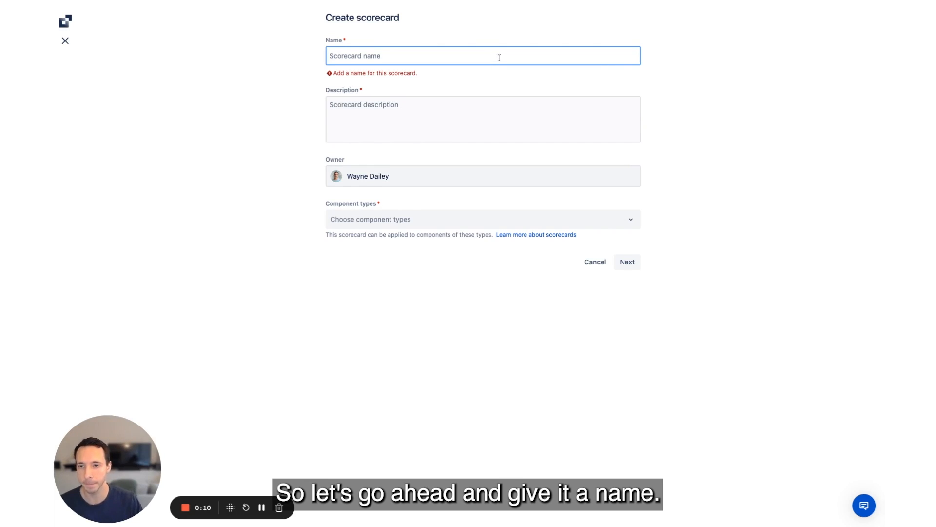
Name the scorecard 'Security Vulnerabilities' with description 'Tracking vulnerabilities in Kubernete'.
{"action": "type", "text": "Security Vulnerabilities"}
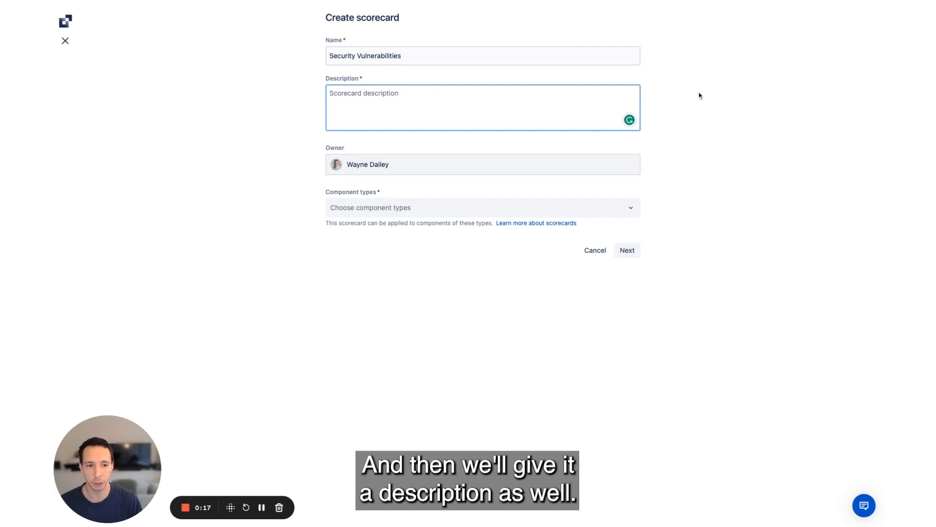
{"action": "type", "text": "Tracking vuln"}
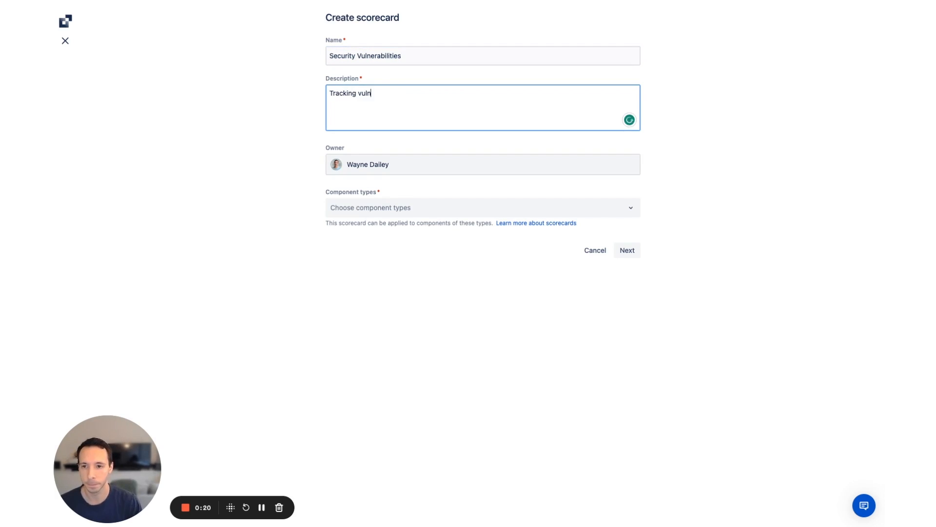
{"action": "type", "text": "erabilities in Kubernetes services"}
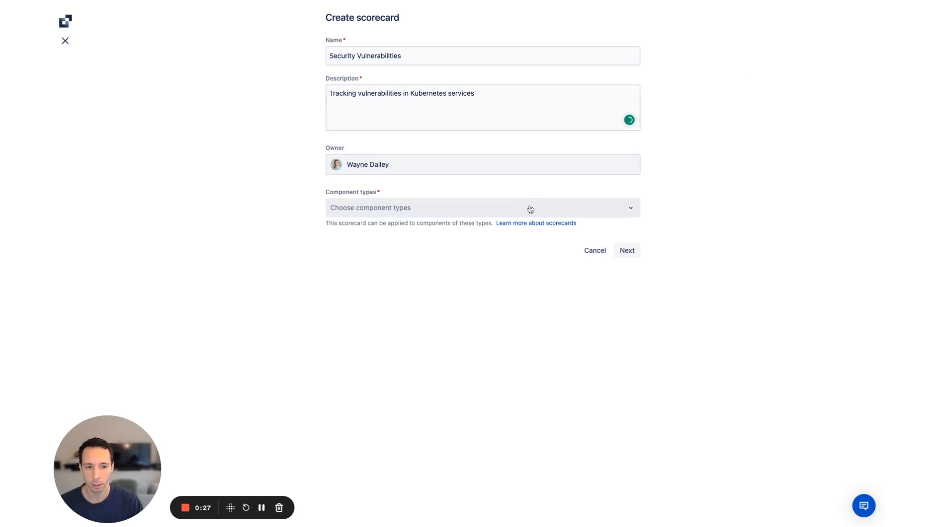
Target Service components carrying the kubernetes label and proceed to criteria.
{"action": "left_click", "coordinate": [481, 207]}
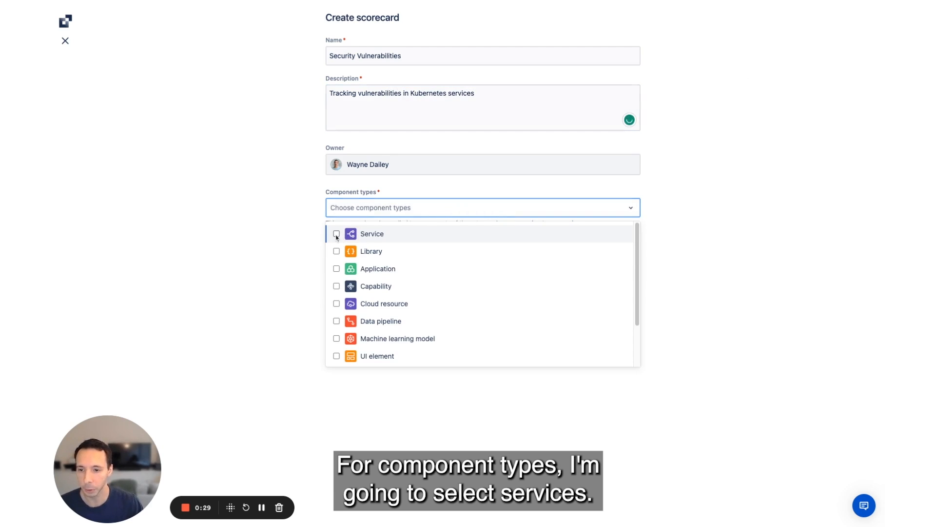
{"action": "left_click", "coordinate": [337, 233]}
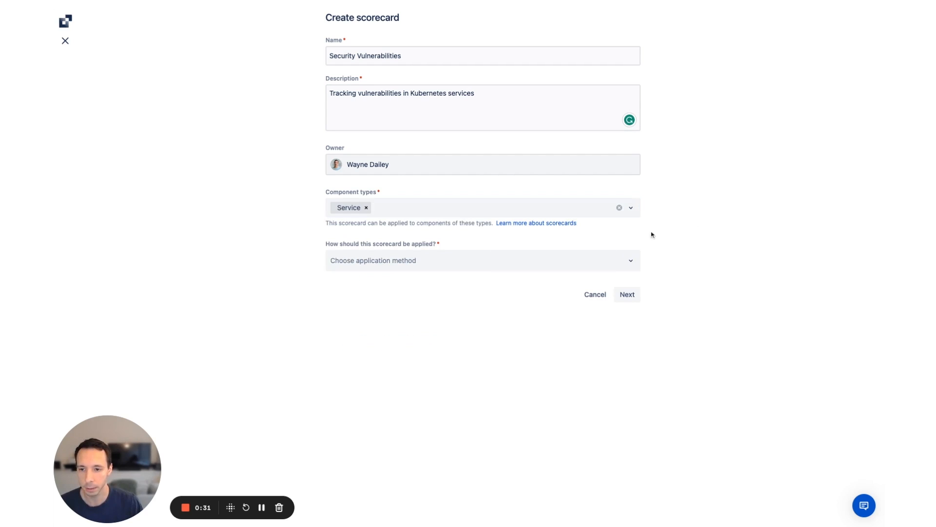
{"action": "left_click", "coordinate": [481, 261]}
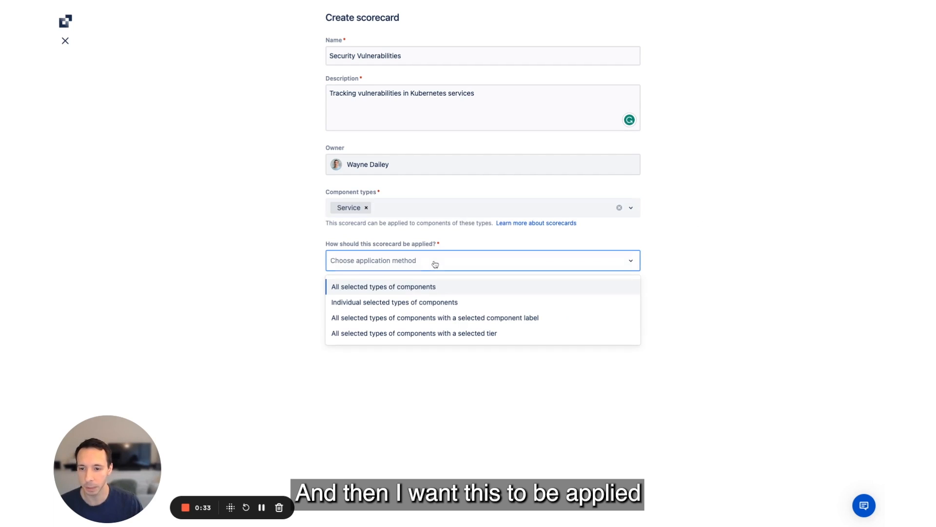
{"action": "left_click", "coordinate": [435, 317]}
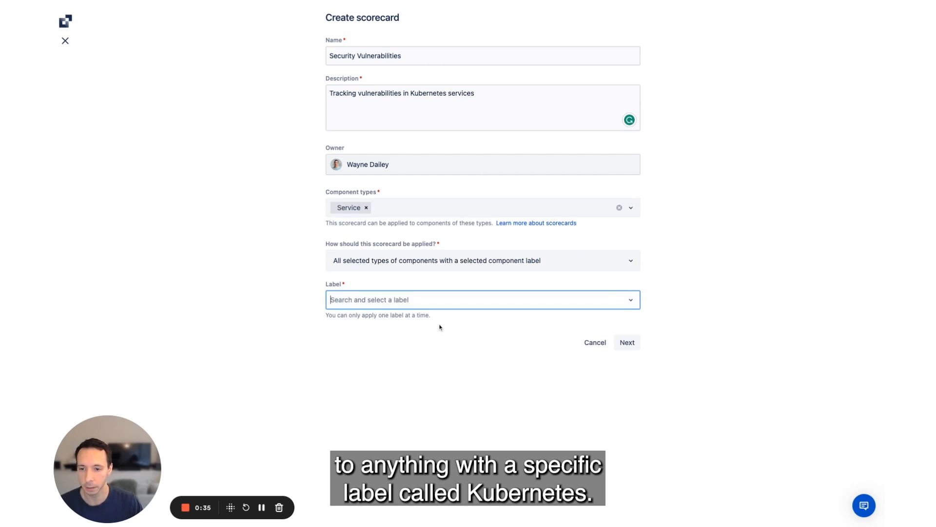
{"action": "type", "text": "kub"}
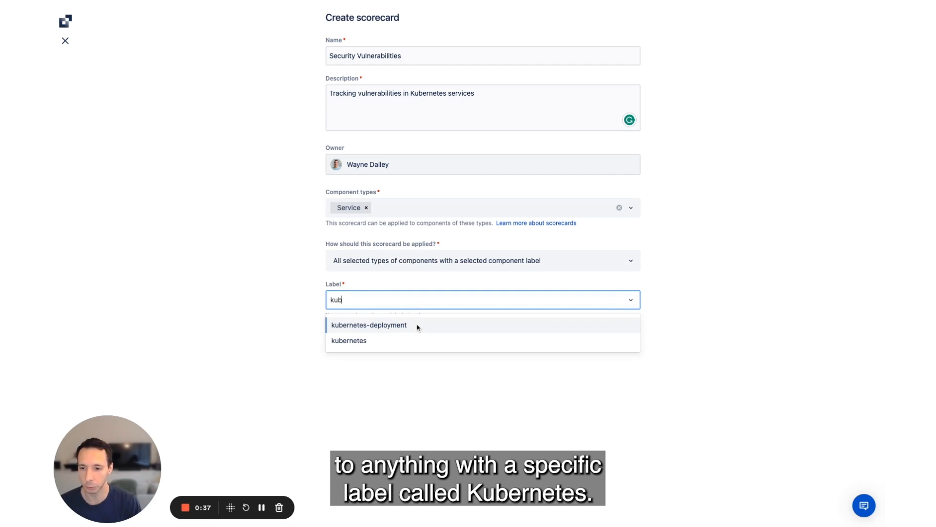
{"action": "left_click", "coordinate": [349, 340]}
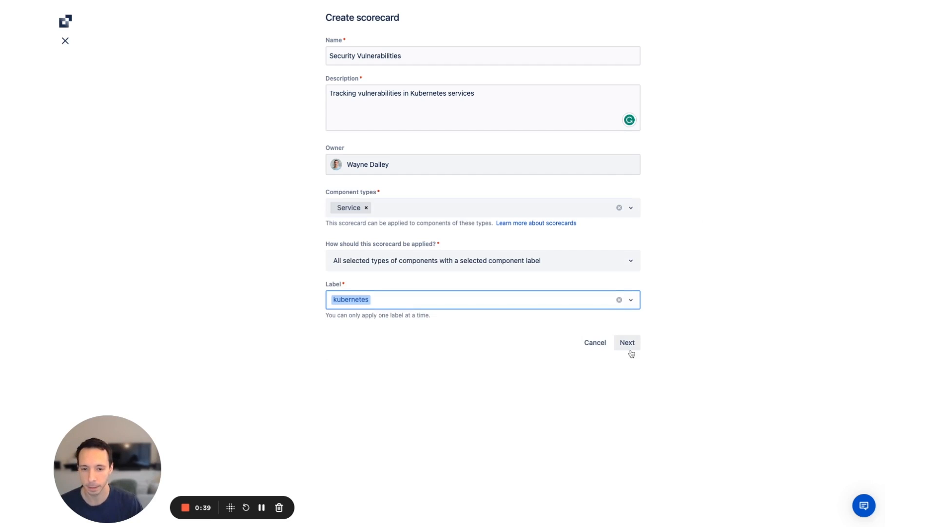
{"action": "left_click", "coordinate": [626, 343]}
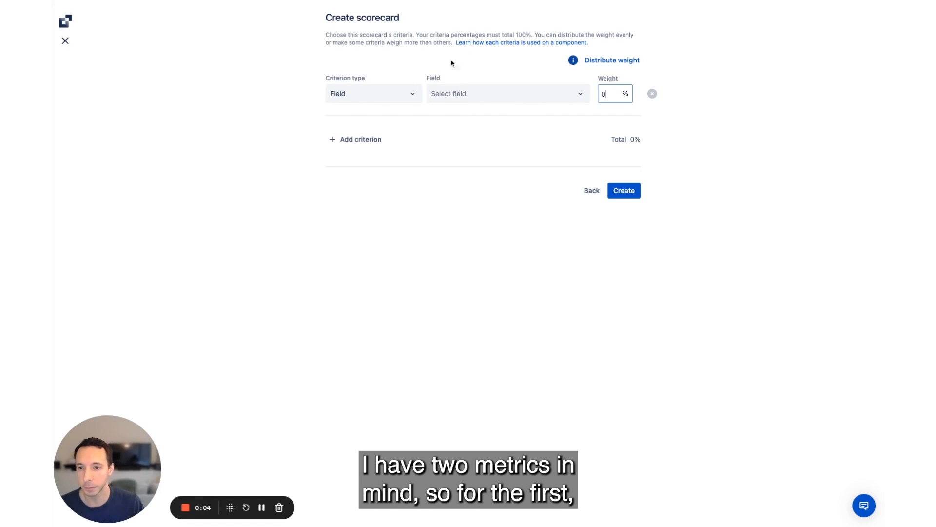
Add a metric criterion: Snyk open "Critical" vulnerabilities less than 1.
{"action": "left_click", "coordinate": [373, 94]}
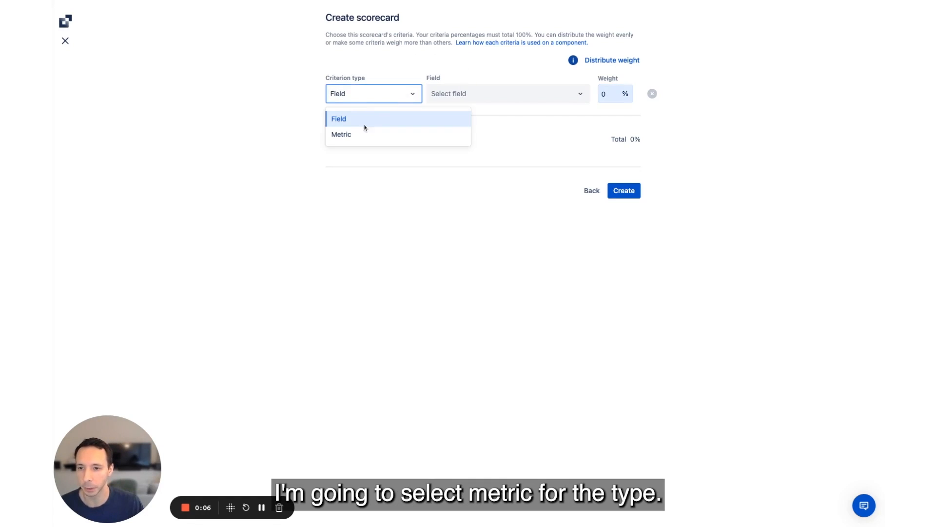
{"action": "left_click", "coordinate": [341, 133]}
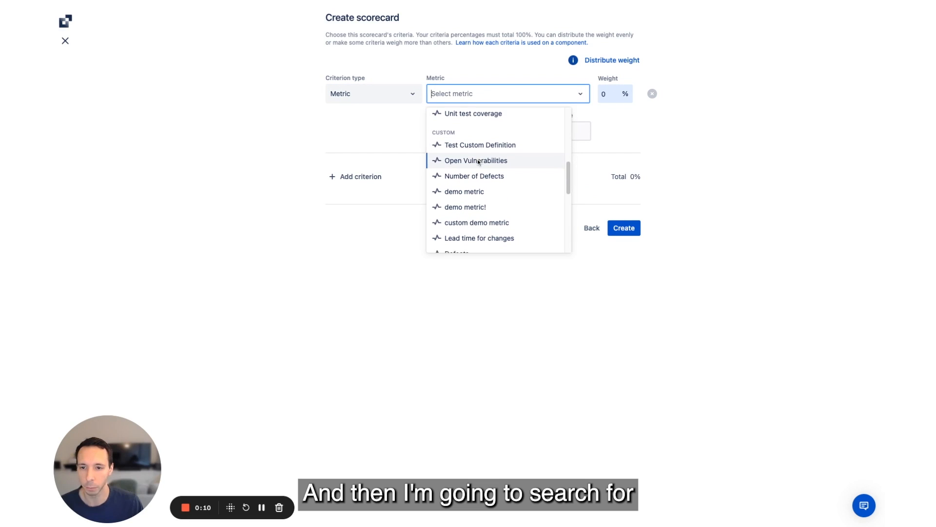
{"action": "scroll", "scroll_direction": "down", "scroll_amount": 3}
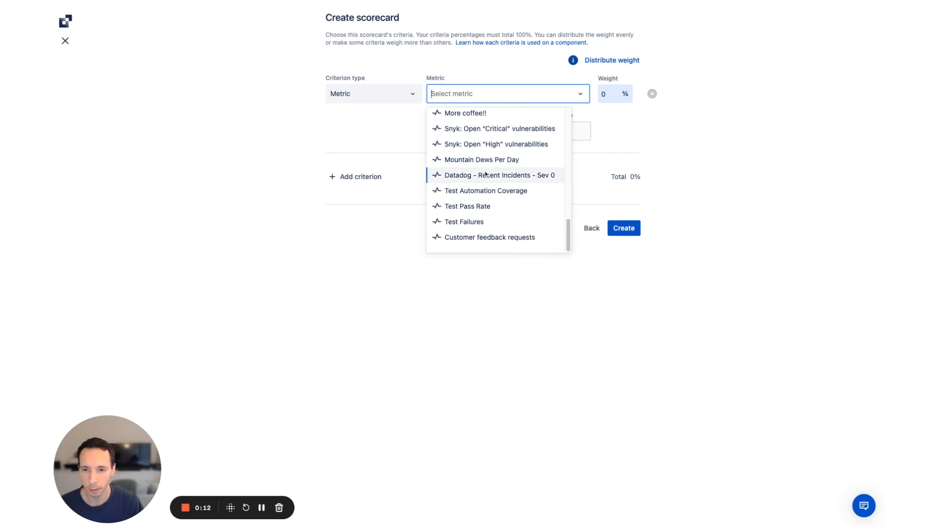
{"action": "left_click", "coordinate": [499, 128]}
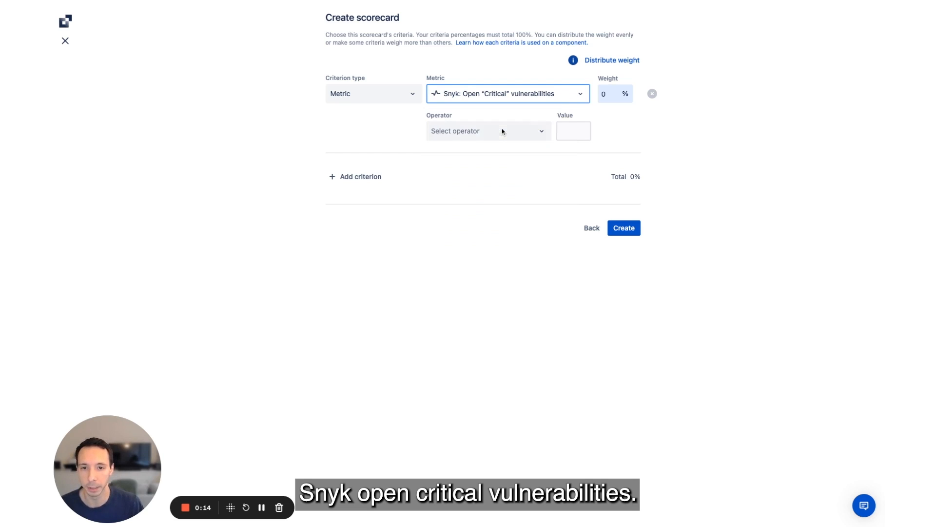
{"action": "left_click", "coordinate": [487, 131]}
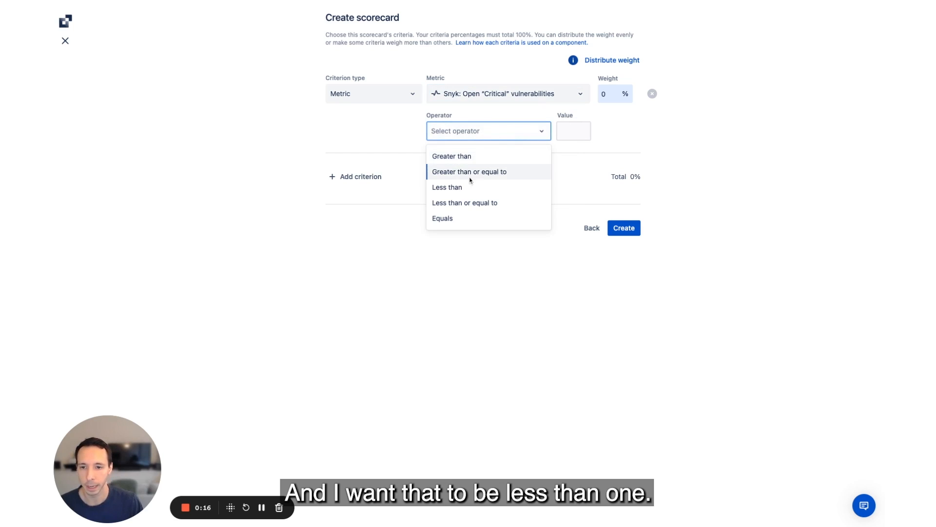
{"action": "left_click", "coordinate": [446, 187]}
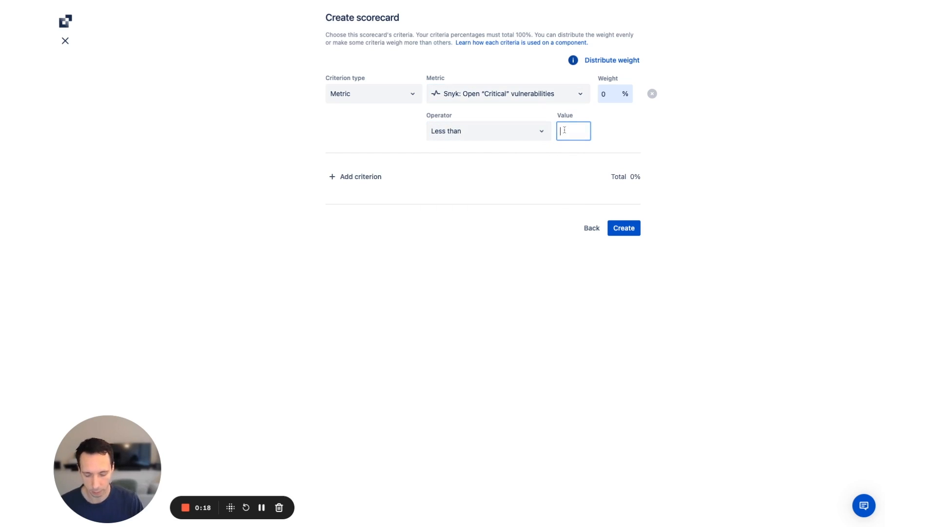
{"action": "type", "text": "1"}
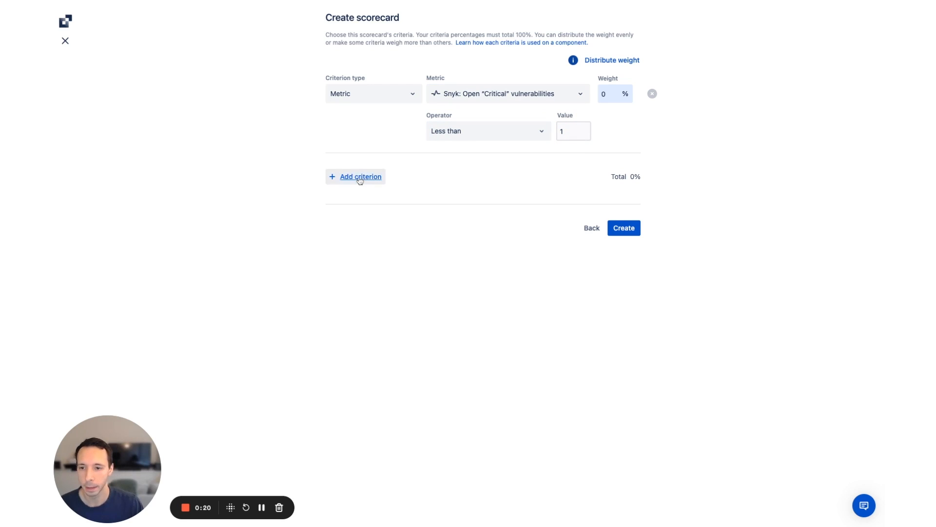
Add a second criterion: Snyk open "High" vulnerabilities less than 5.
{"action": "left_click", "coordinate": [360, 176]}
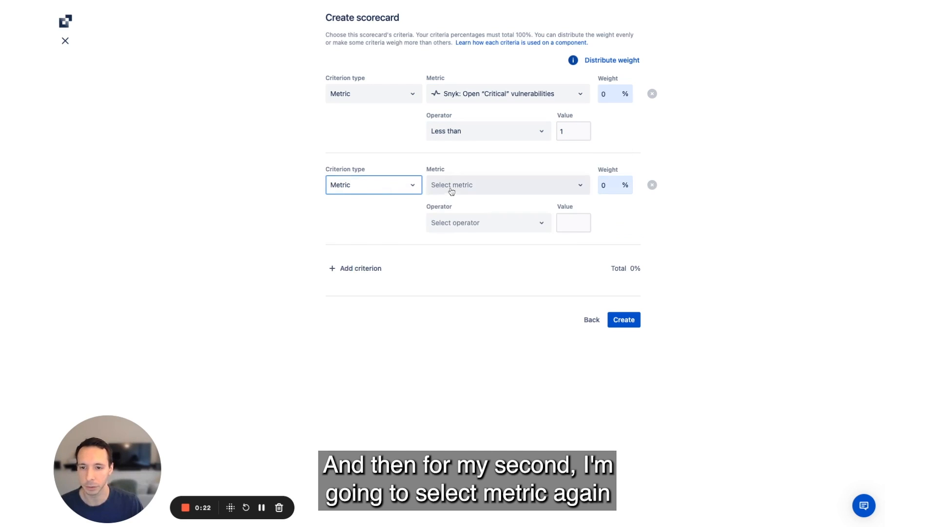
{"action": "type", "text": "snyk"}
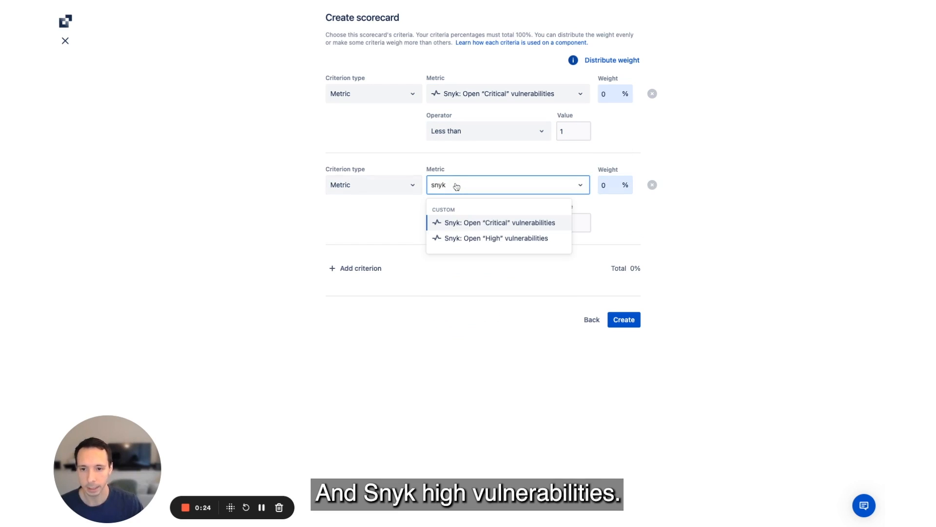
{"action": "left_click", "coordinate": [496, 238]}
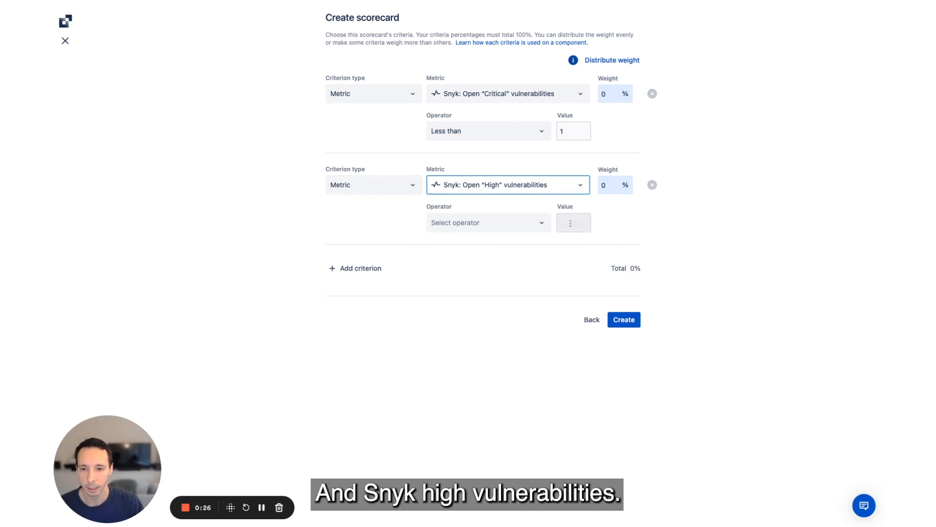
{"action": "left_click", "coordinate": [488, 223]}
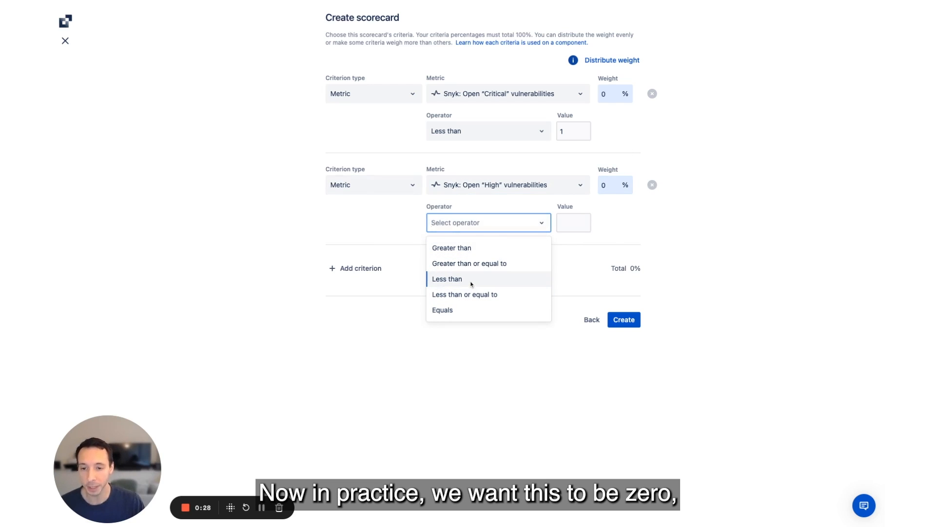
{"action": "left_click", "coordinate": [447, 278]}
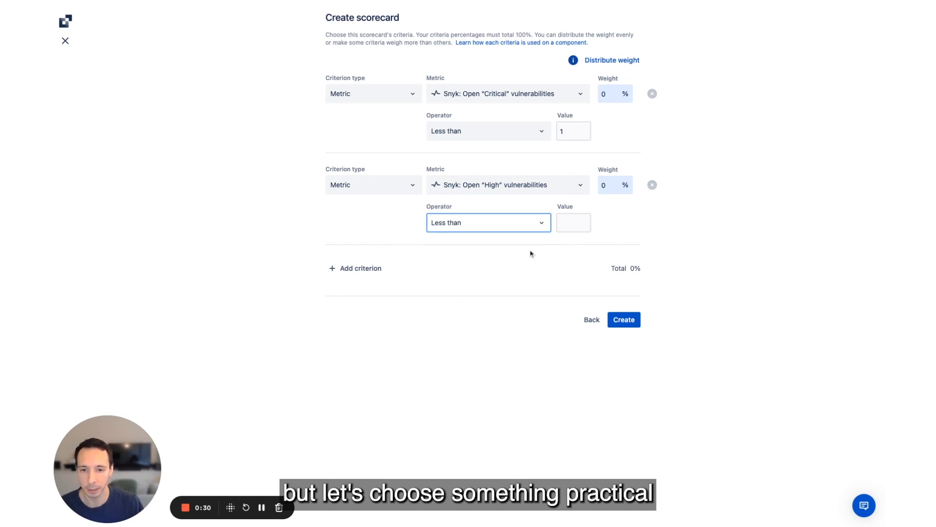
{"action": "type", "text": "5"}
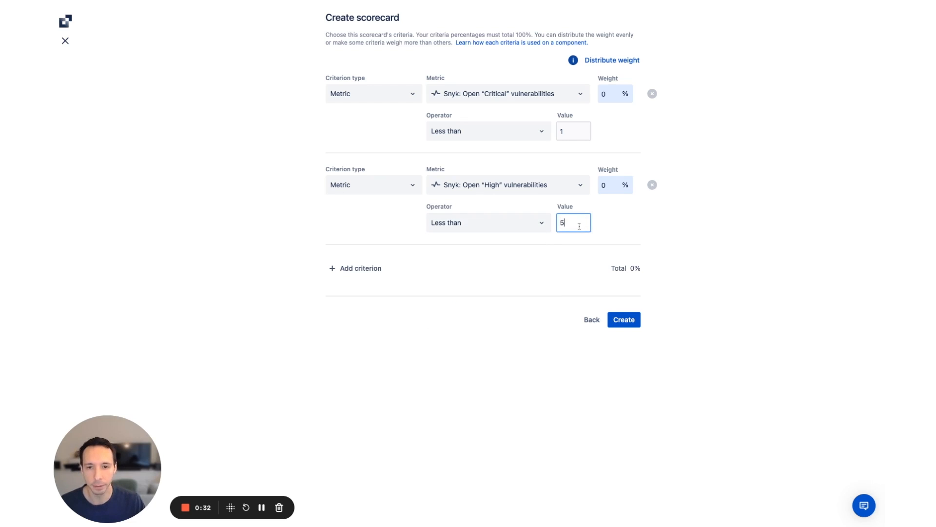
{"action": "mouse_move", "coordinate": [625, 71]}
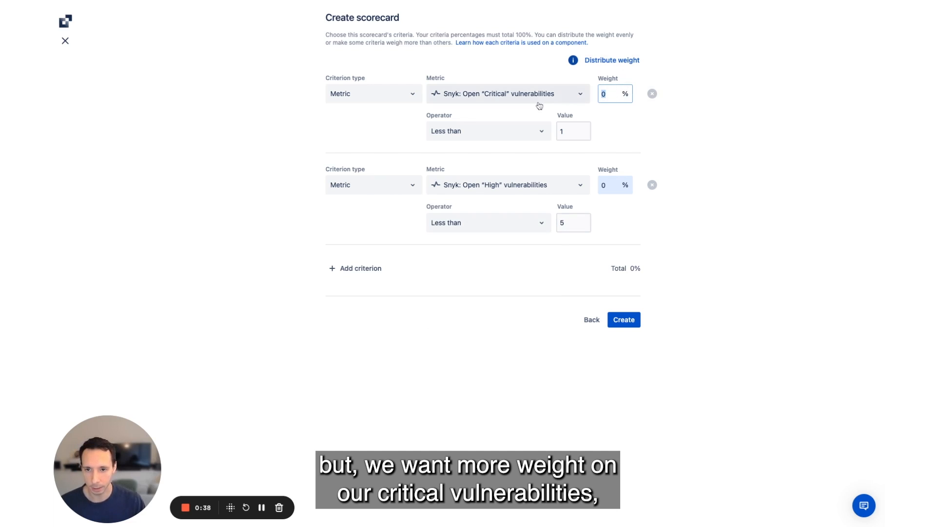
Weight Critical 75% and High 25%, then create the scorecard.
{"action": "type", "text": "75"}
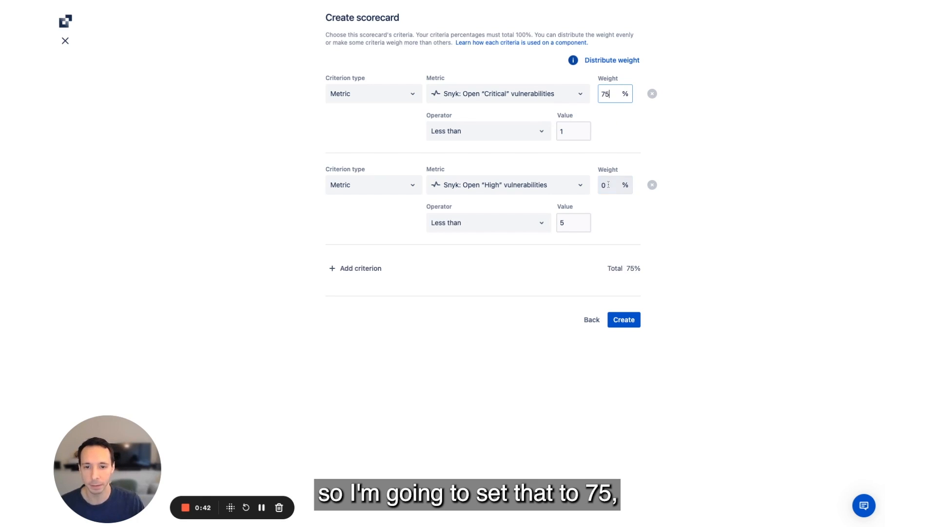
{"action": "type", "text": "25"}
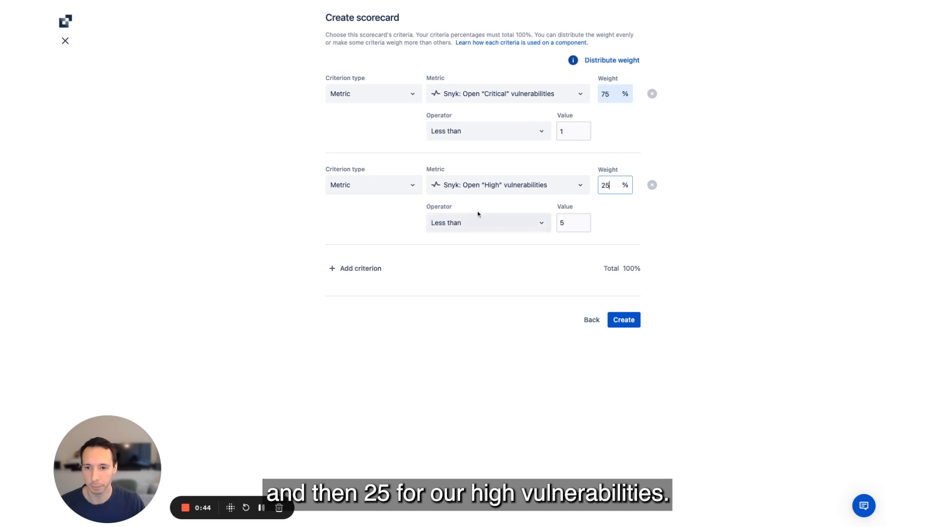
{"action": "mouse_move", "coordinate": [649, 243]}
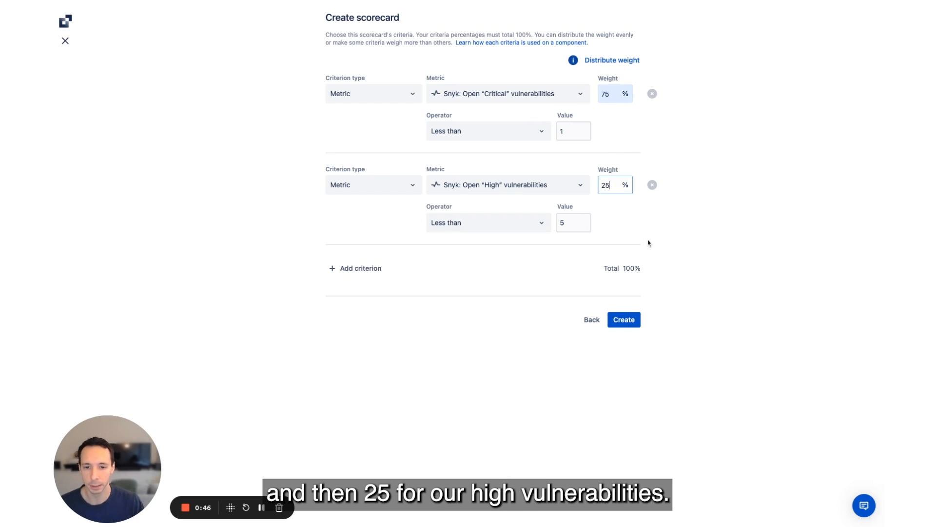
{"action": "left_click", "coordinate": [623, 320]}
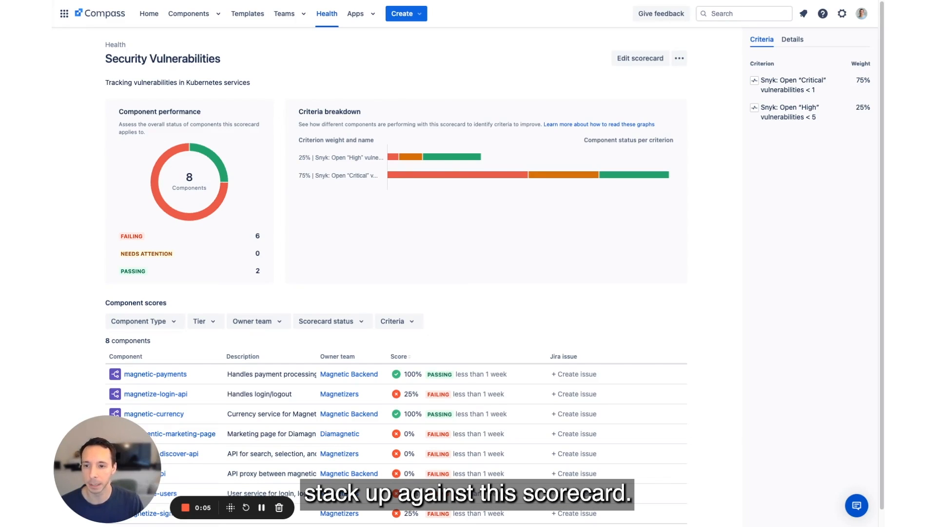
{"action": "mouse_move", "coordinate": [203, 154]}
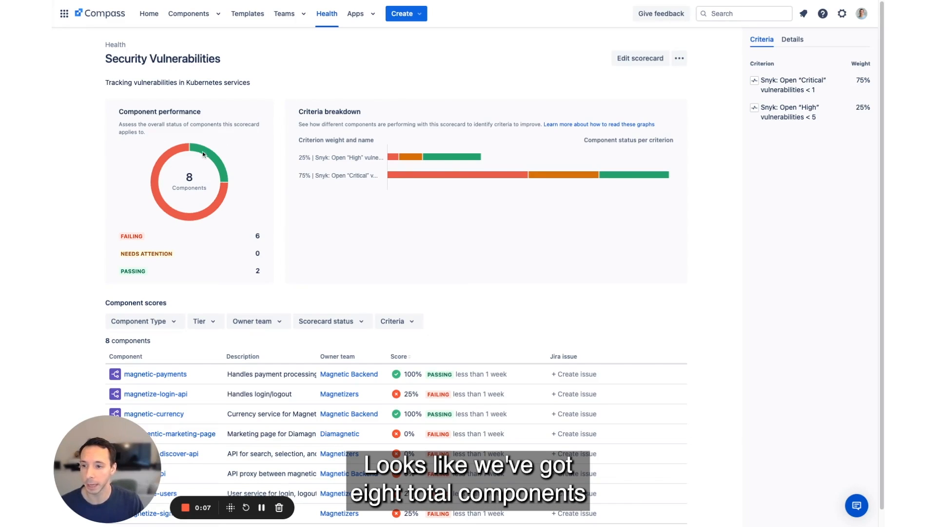
{"action": "mouse_move", "coordinate": [201, 179]}
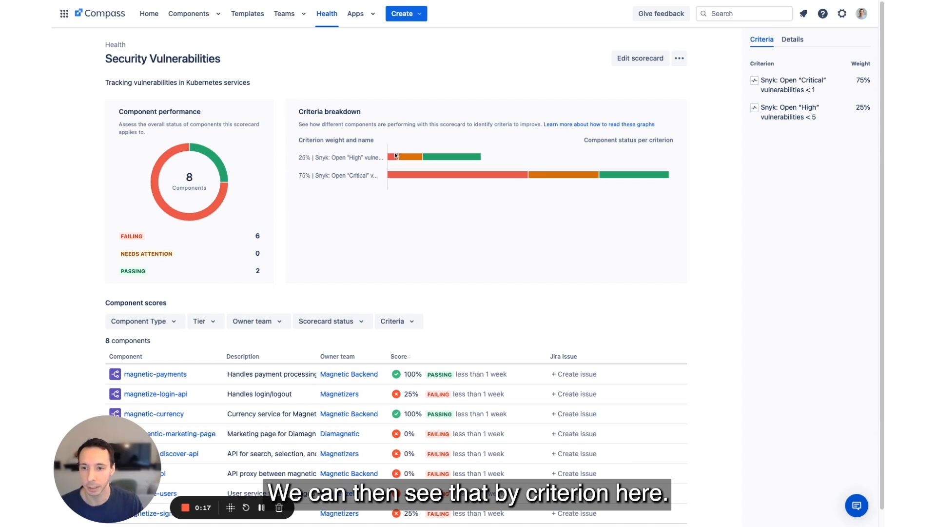
{"action": "mouse_move", "coordinate": [395, 156]}
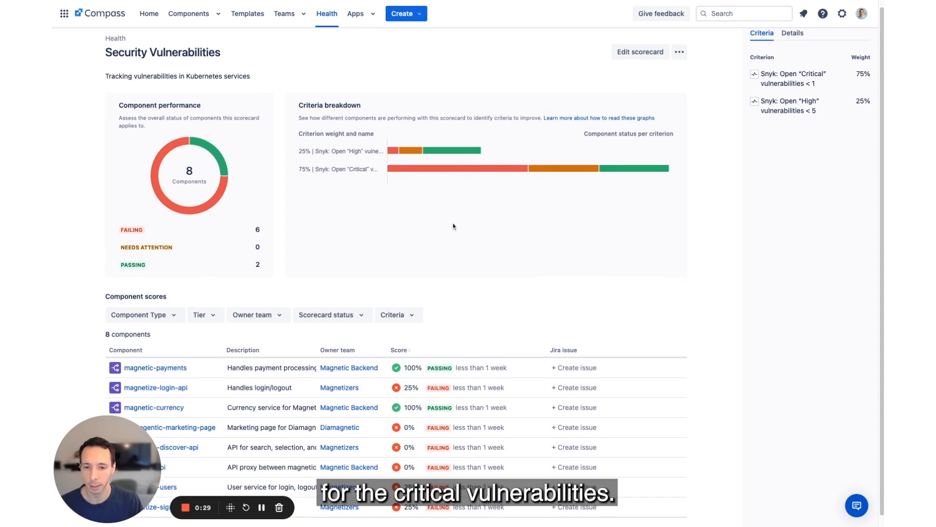
Scroll down to review the criteria breakdown and component scores.
{"action": "scroll", "scroll_direction": "down", "scroll_amount": 3}
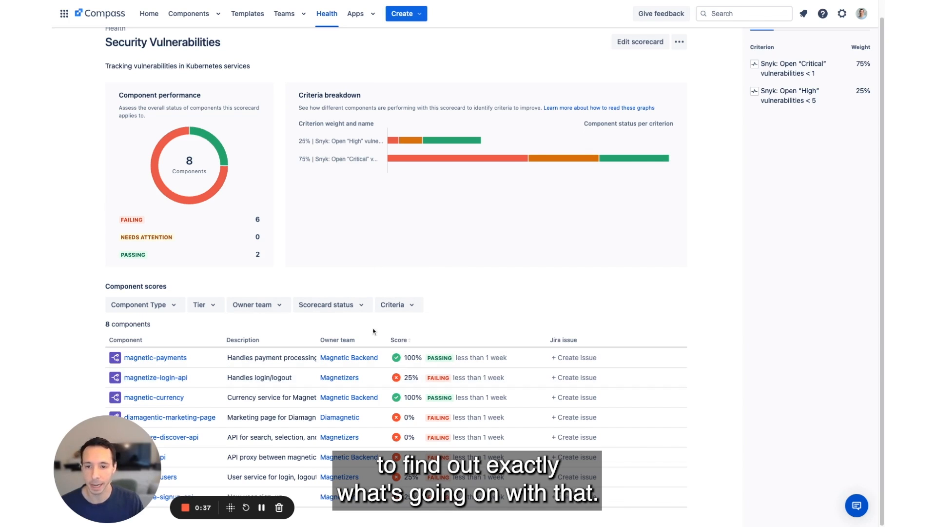
{"action": "left_click", "coordinate": [155, 376]}
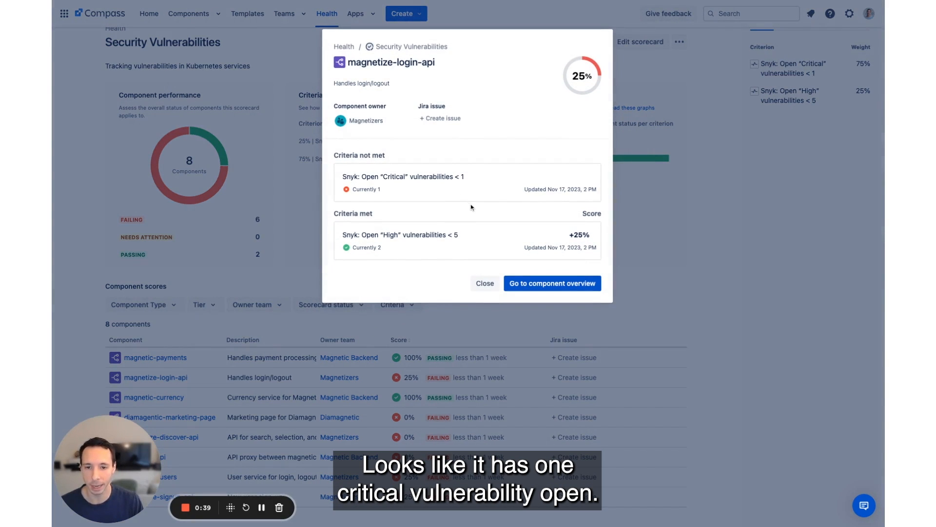
{"action": "mouse_move", "coordinate": [440, 187]}
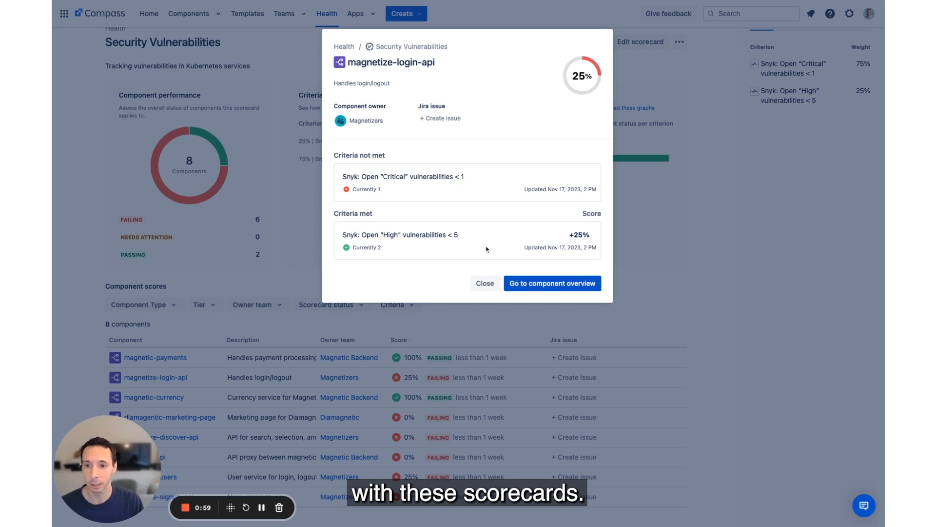
{"action": "left_click", "coordinate": [485, 283]}
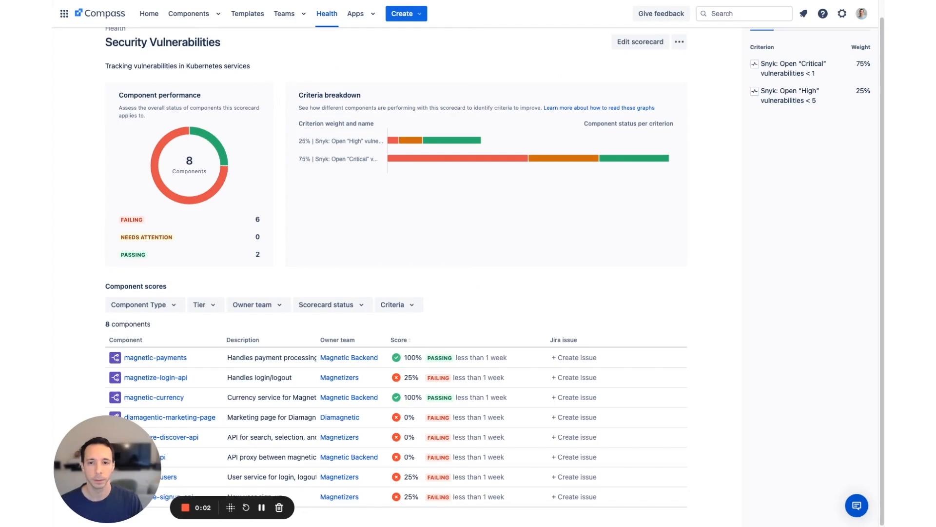